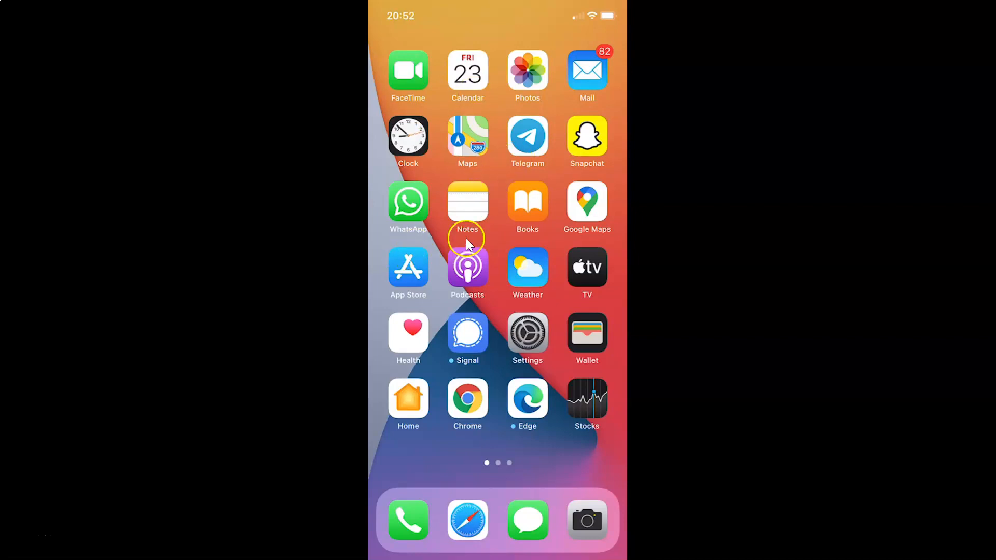
pyautogui.moveTo(551, 236)
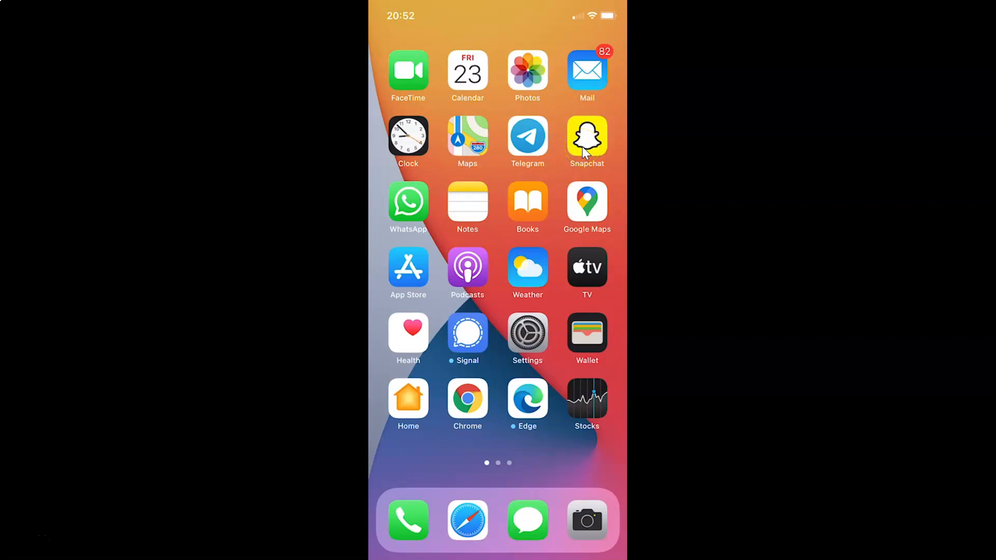
# - Launch Snapchat from the iOS home screen into its live camera view
pyautogui.click(586, 136)
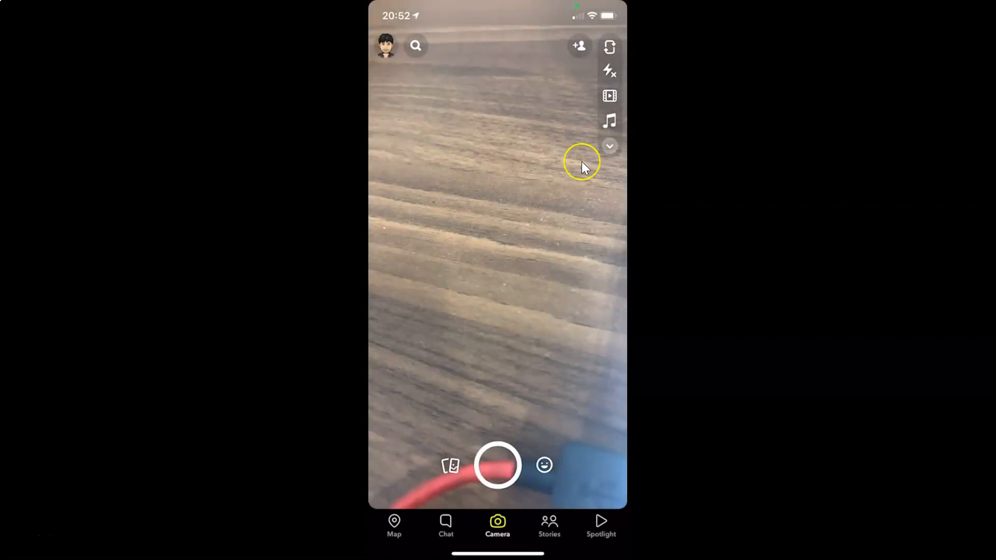
pyautogui.moveTo(546, 213)
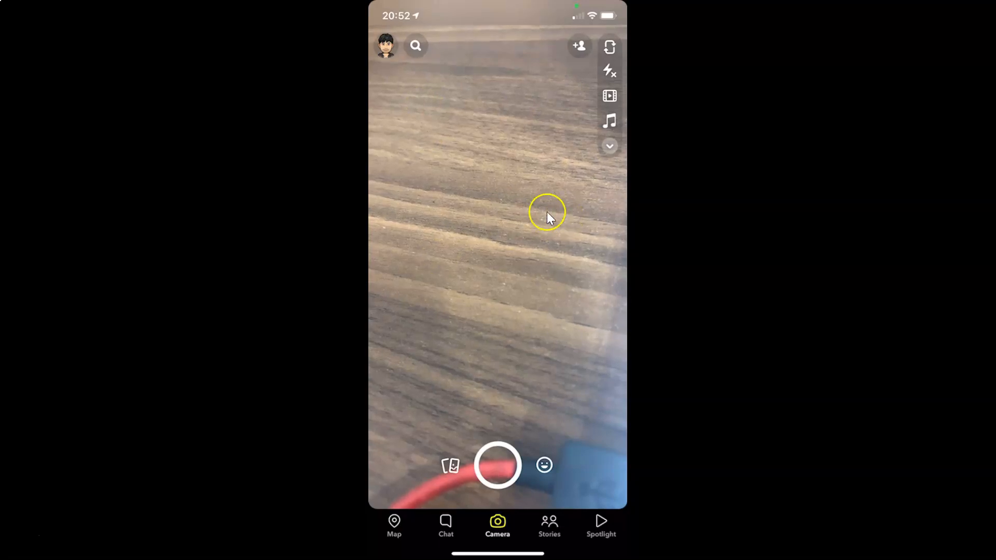
pyautogui.moveTo(384, 44)
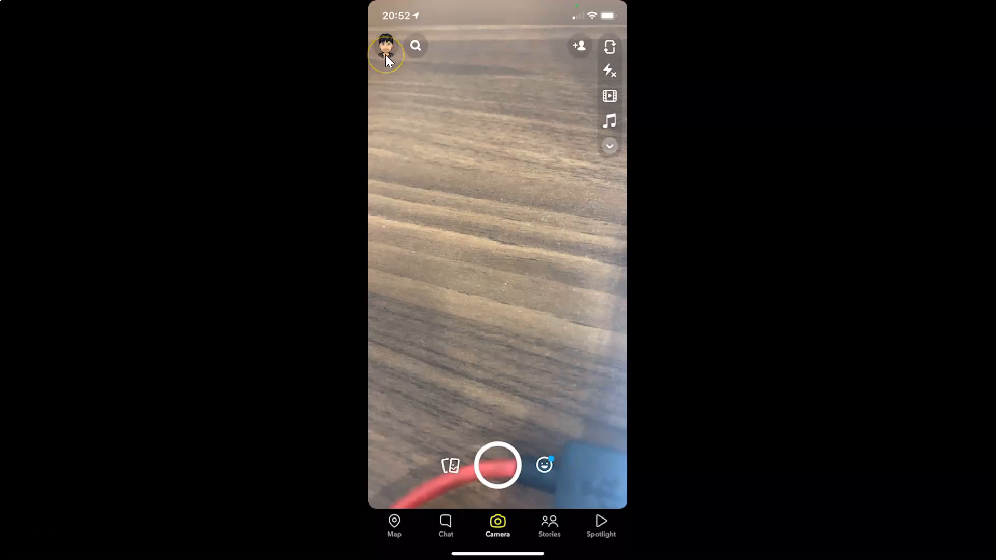
# - Go to the account Settings list via the Bitmoji profile page
pyautogui.click(386, 55)
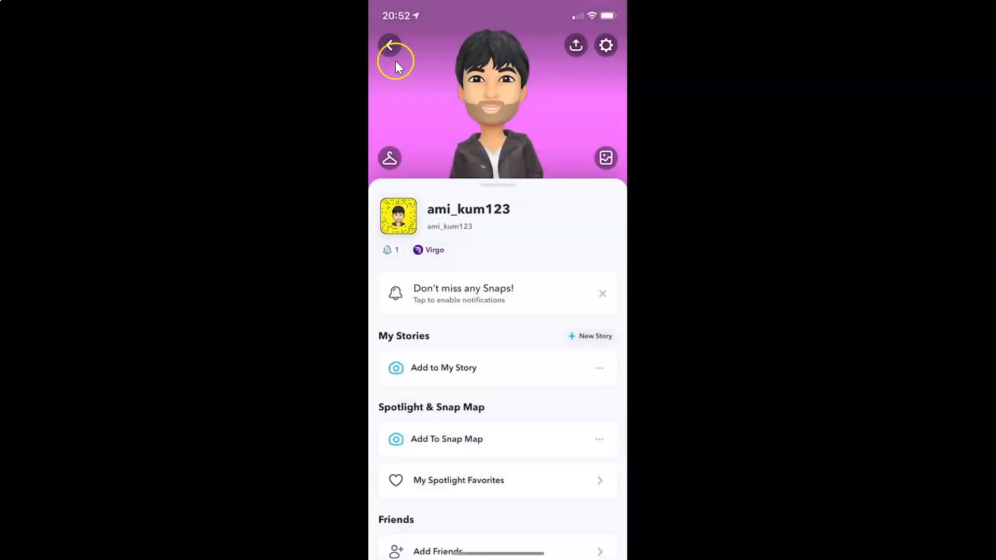
pyautogui.moveTo(597, 45)
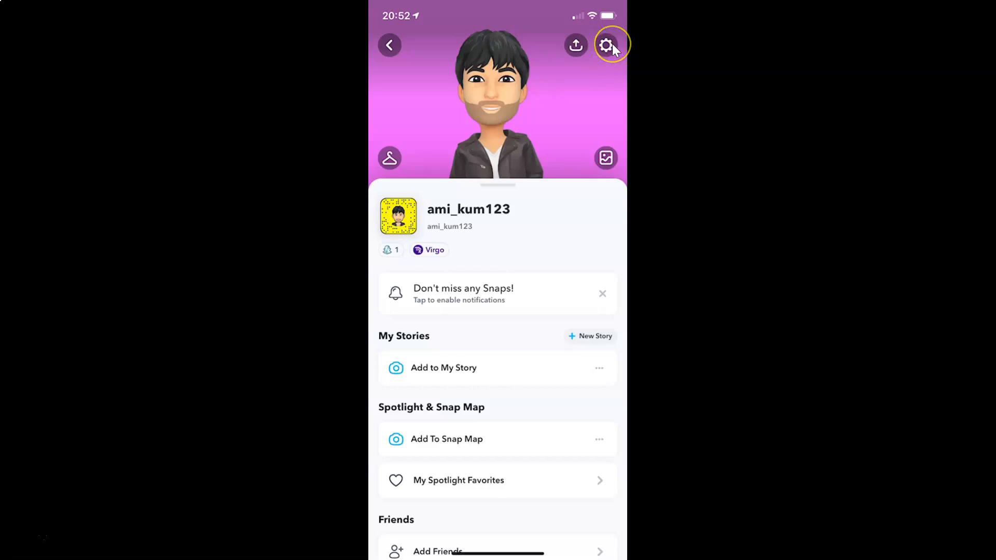
pyautogui.click(607, 44)
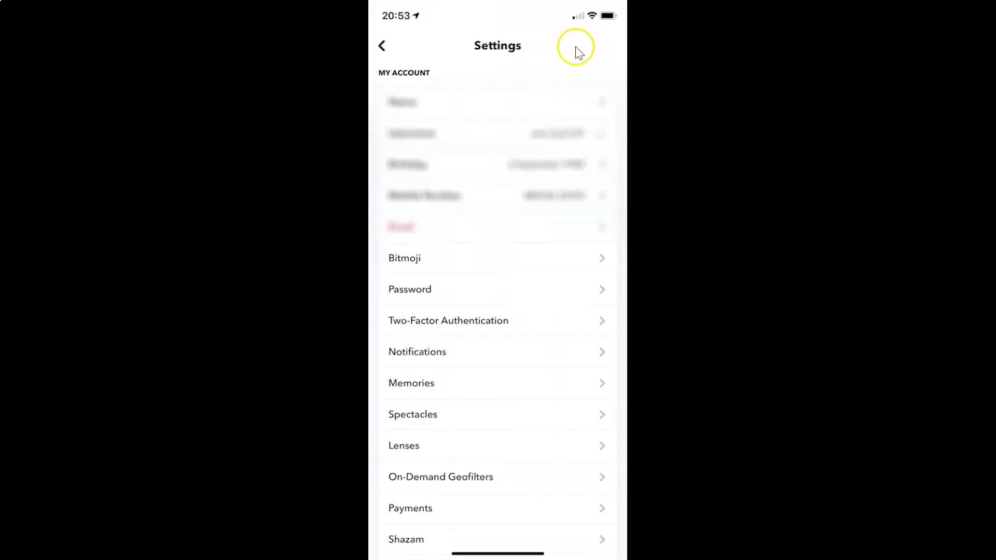
pyautogui.moveTo(527, 54)
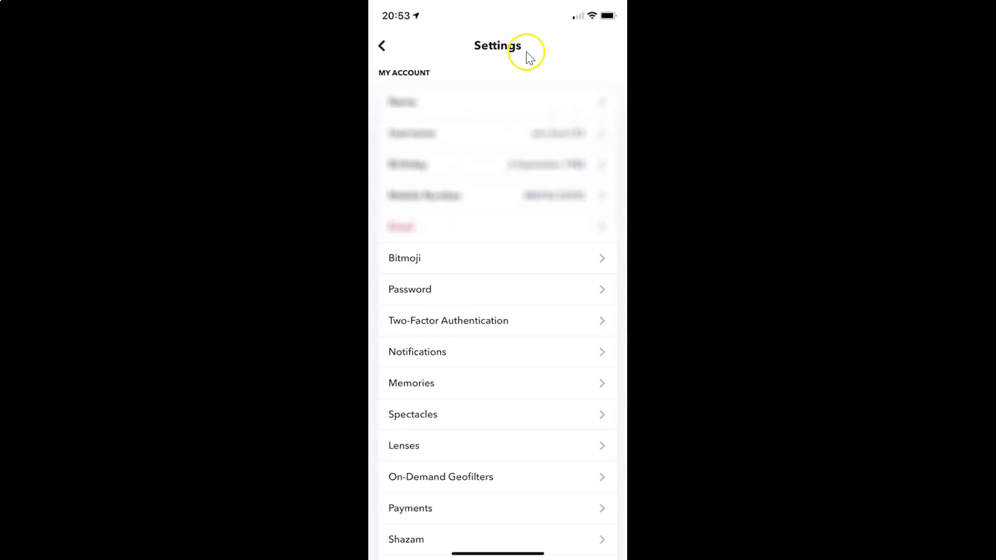
pyautogui.moveTo(446, 294)
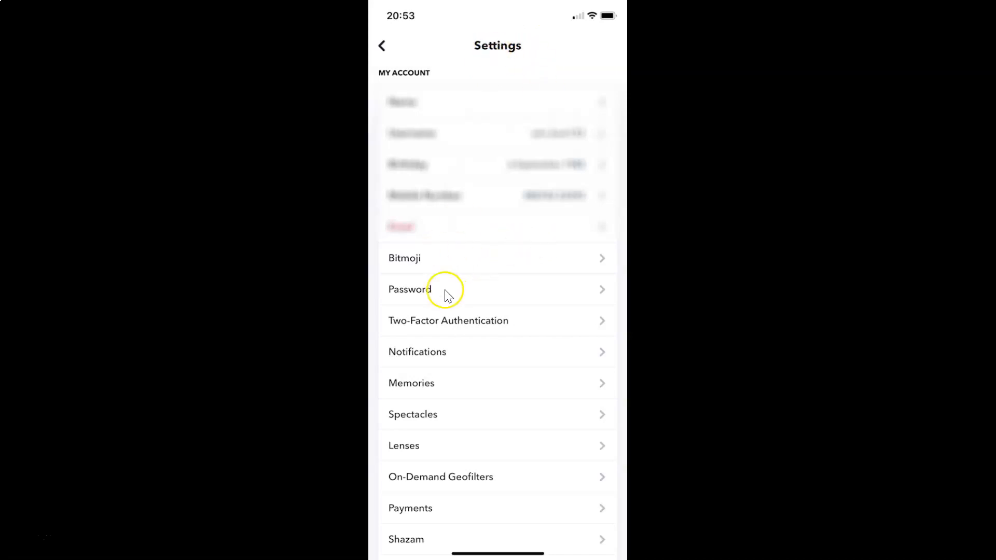
pyautogui.moveTo(530, 251)
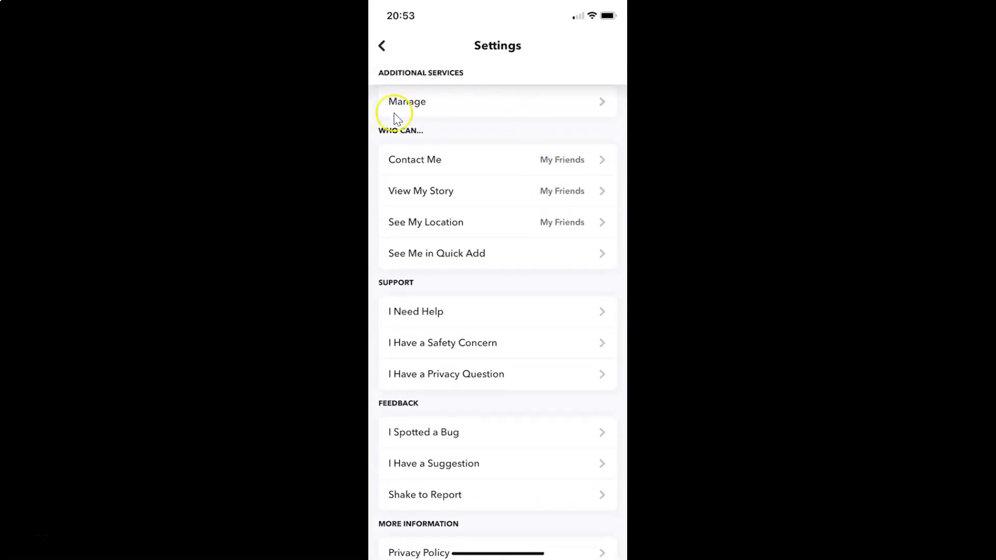
pyautogui.moveTo(517, 250)
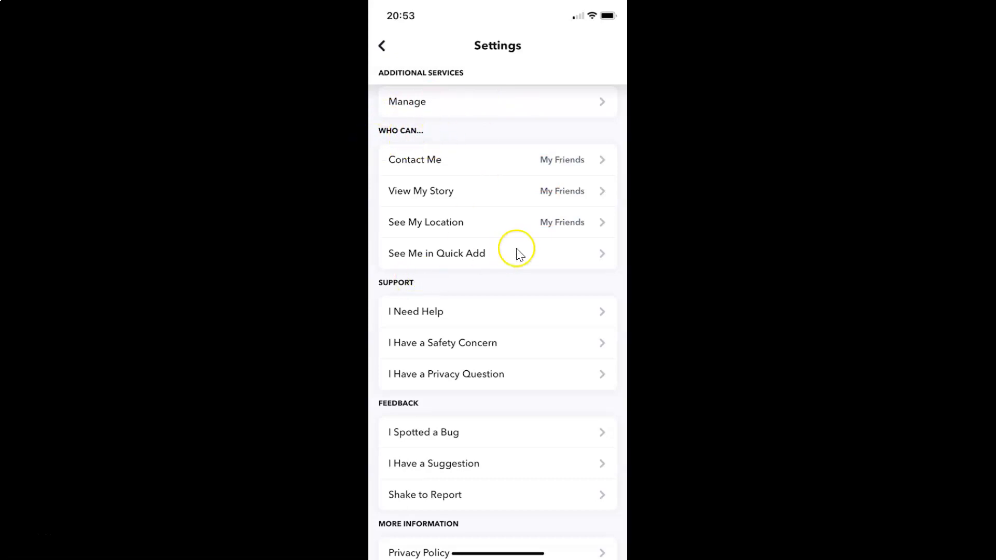
pyautogui.moveTo(417, 248)
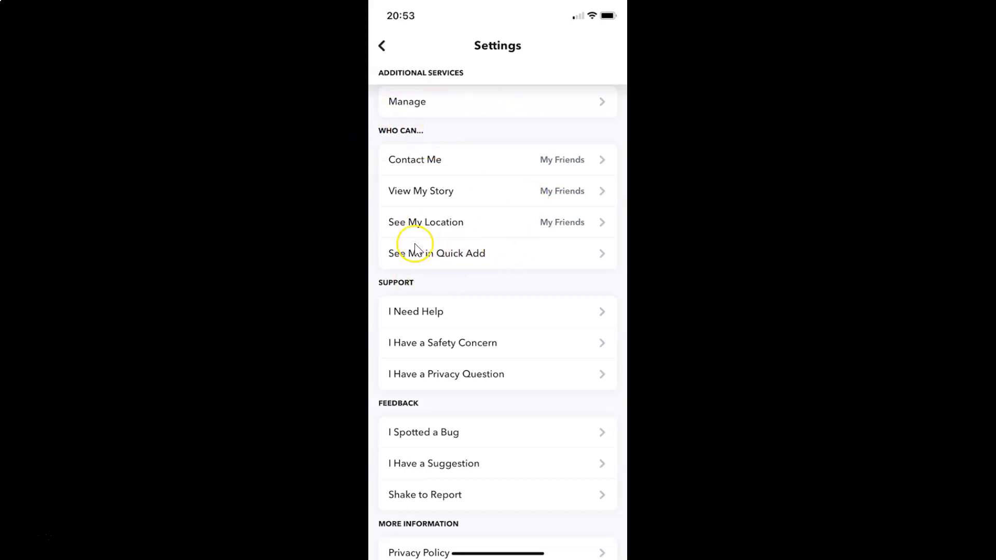
pyautogui.moveTo(454, 263)
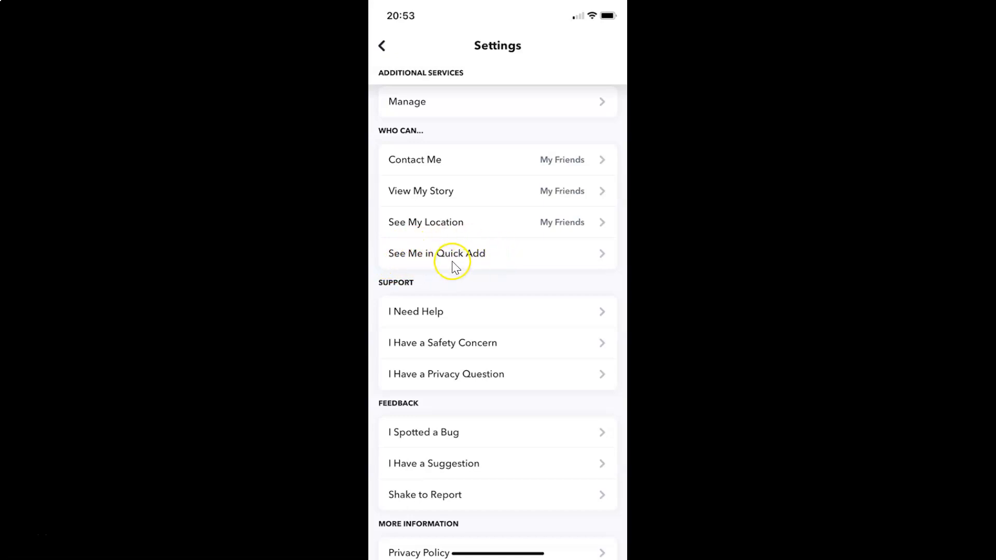
pyautogui.click(436, 253)
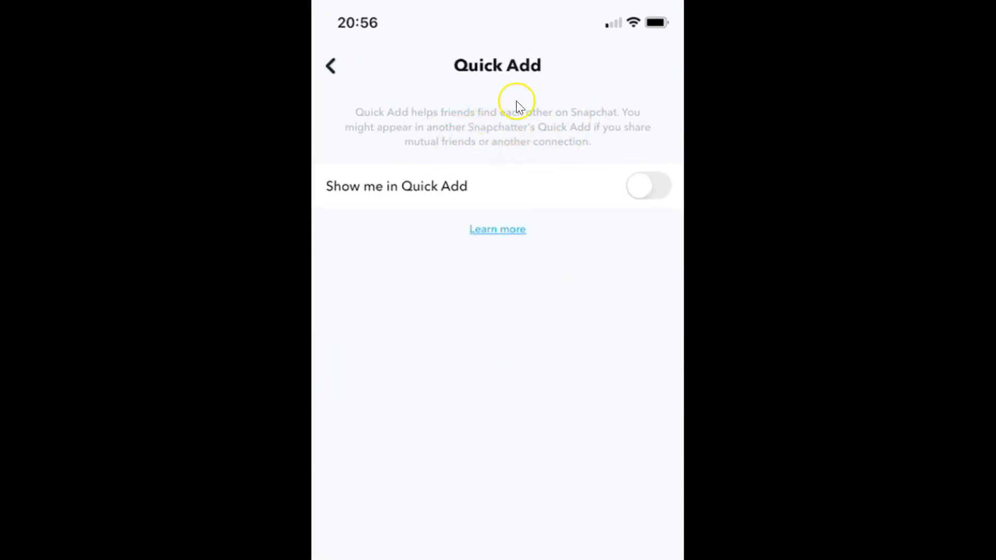
pyautogui.moveTo(424, 132)
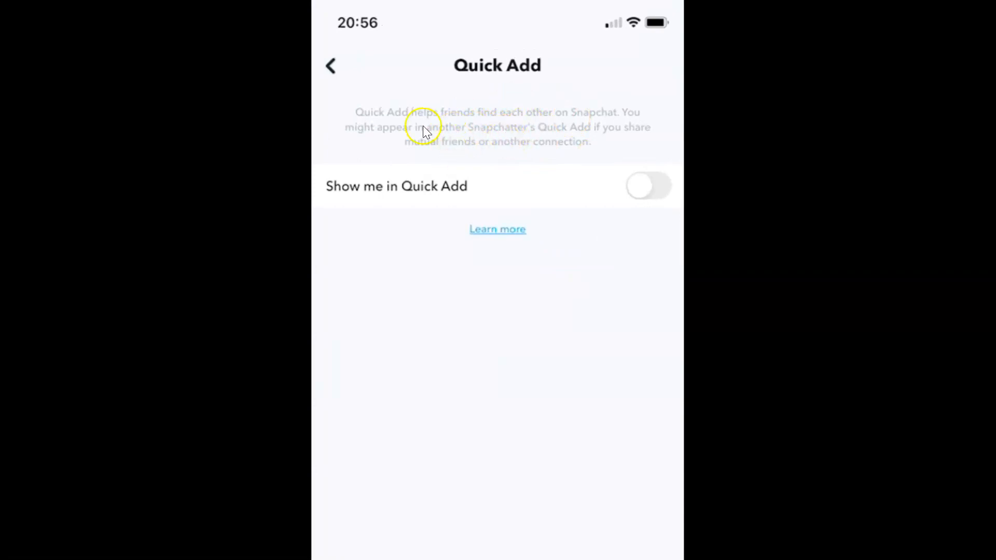
pyautogui.moveTo(496, 117)
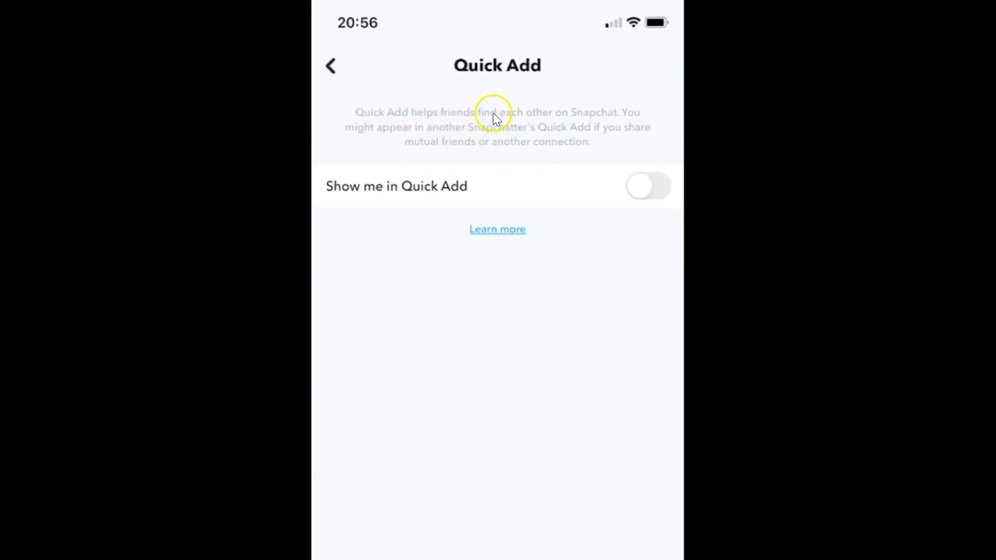
pyautogui.moveTo(630, 116)
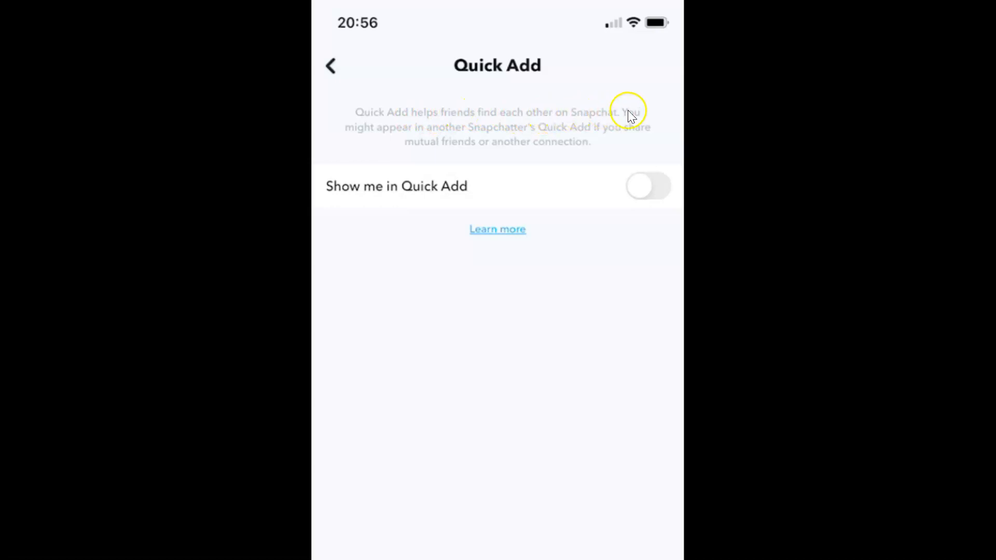
pyautogui.moveTo(516, 134)
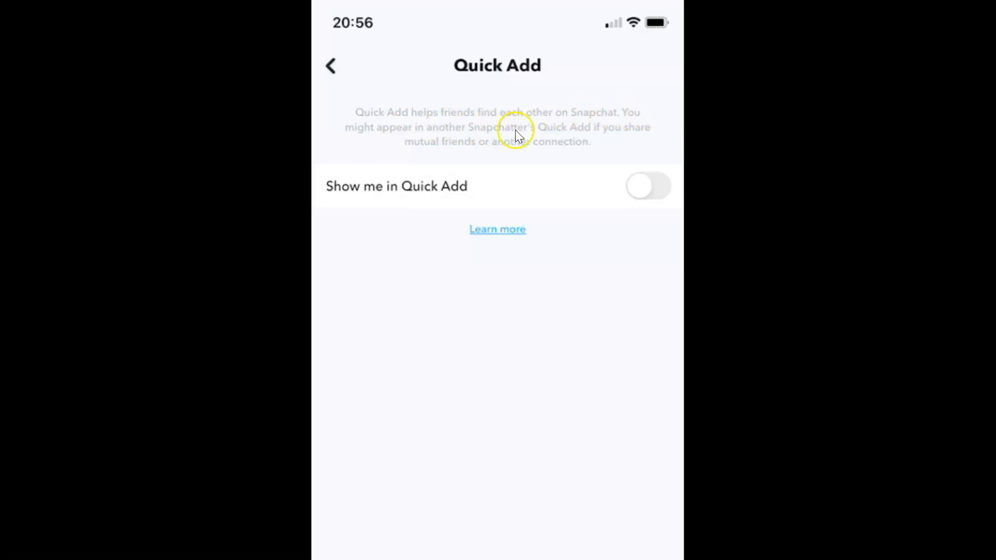
pyautogui.moveTo(626, 131)
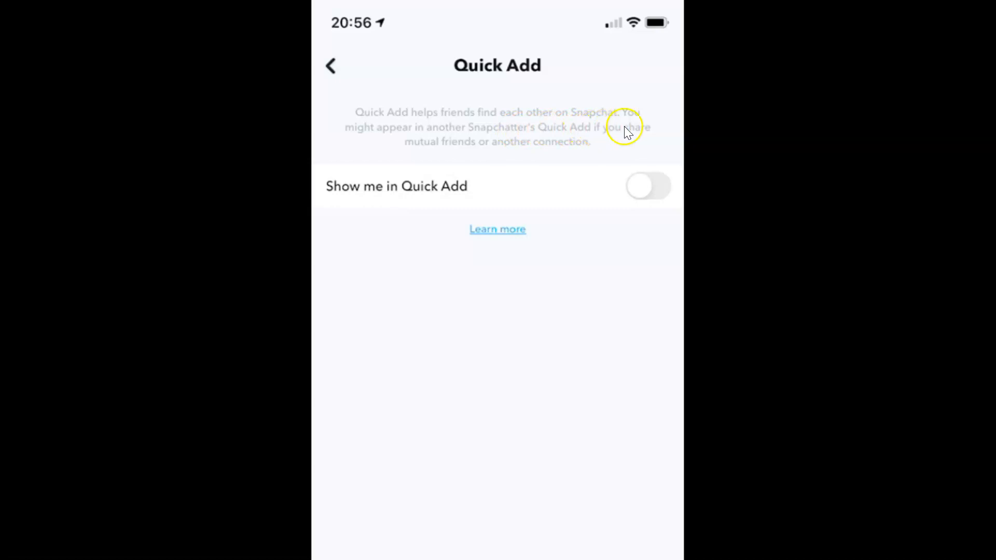
pyautogui.moveTo(502, 152)
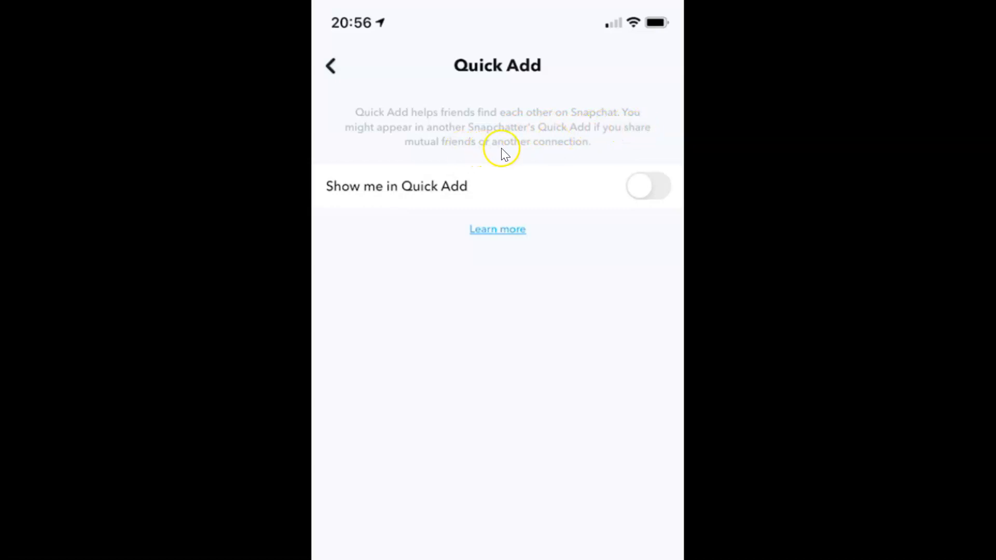
pyautogui.moveTo(581, 160)
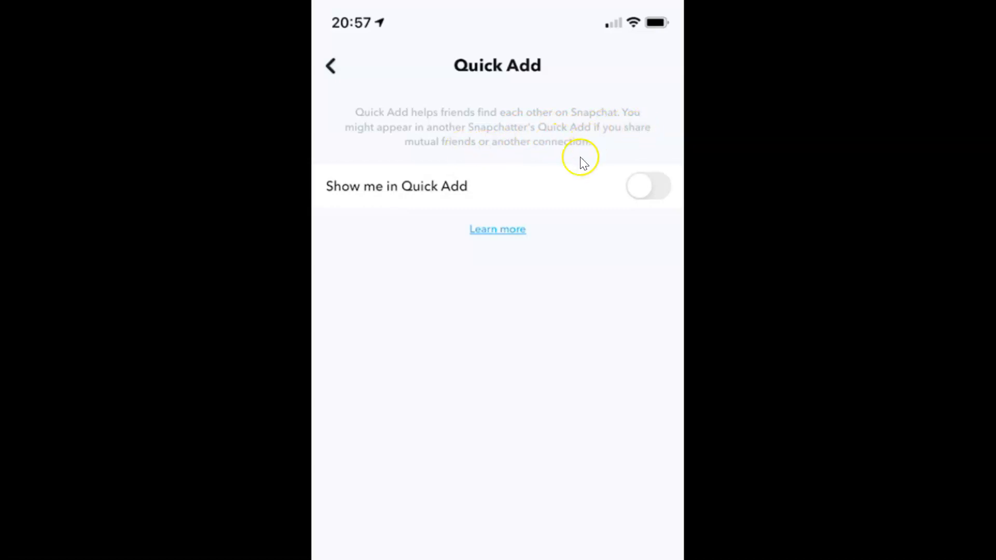
pyautogui.moveTo(352, 206)
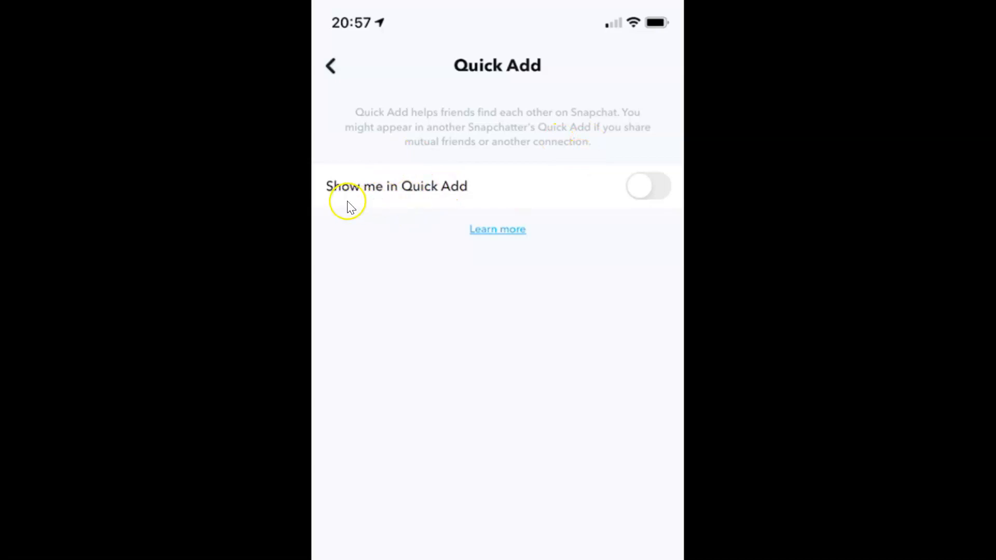
pyautogui.moveTo(547, 208)
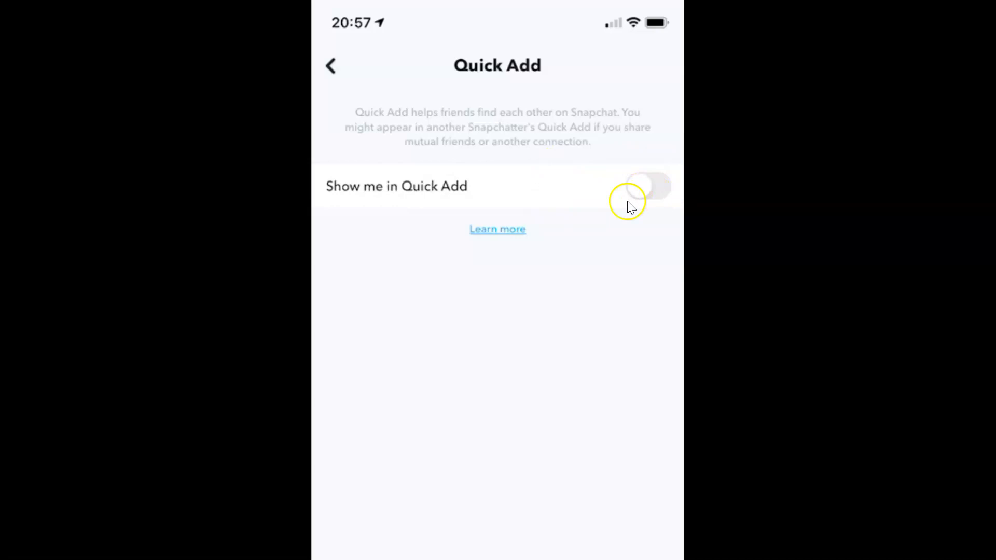
pyautogui.moveTo(519, 202)
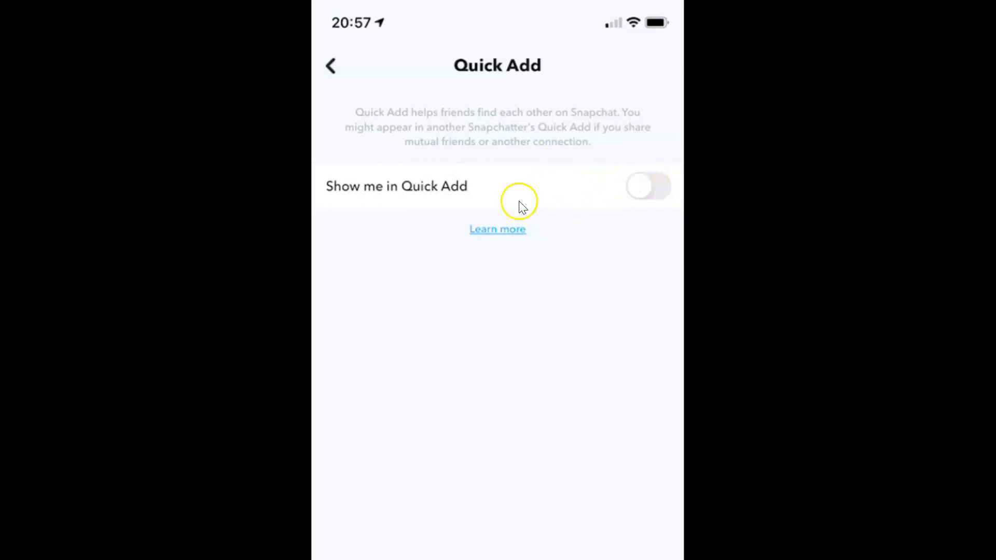
pyautogui.moveTo(486, 186)
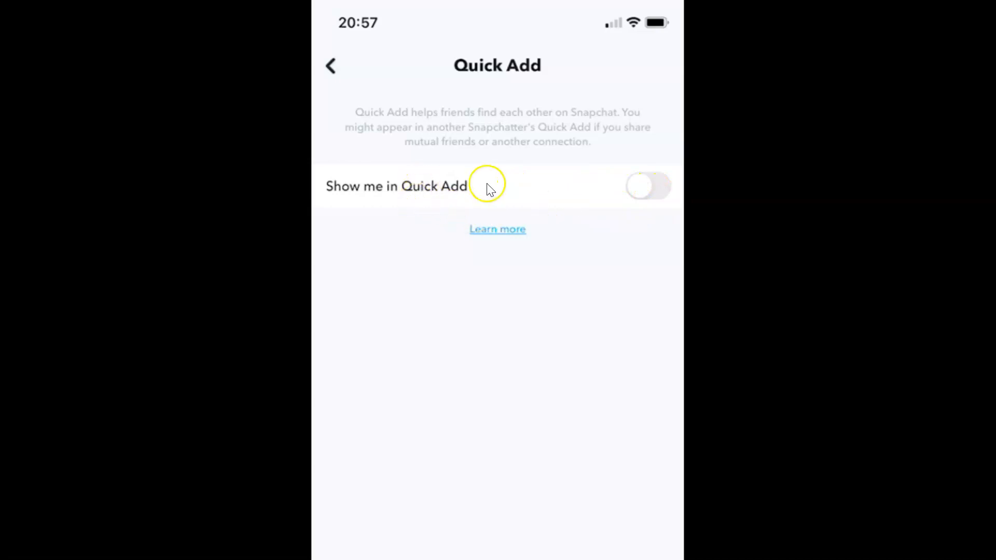
pyautogui.moveTo(648, 191)
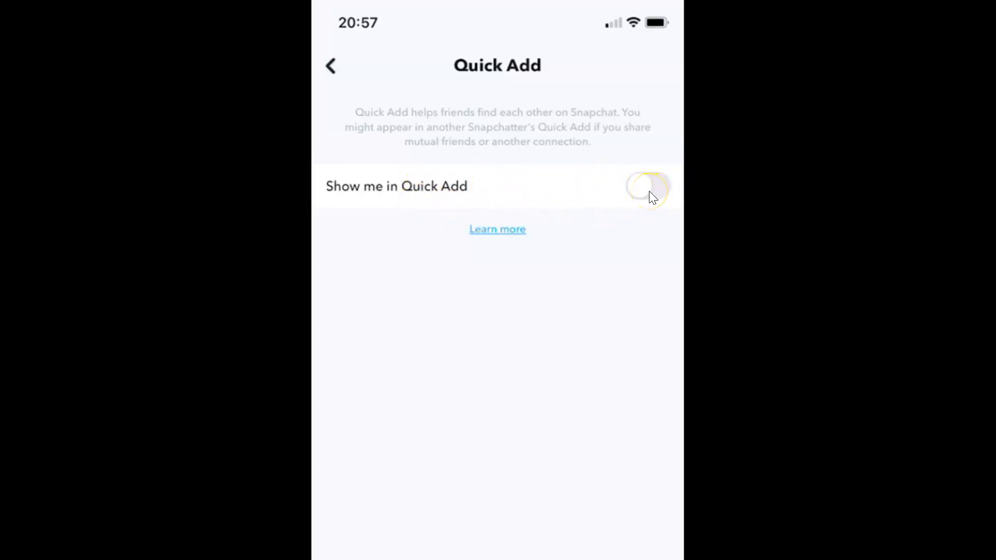
# - Switch 'Show me in Quick Add' on then off, and return to the camera view
pyautogui.click(647, 185)
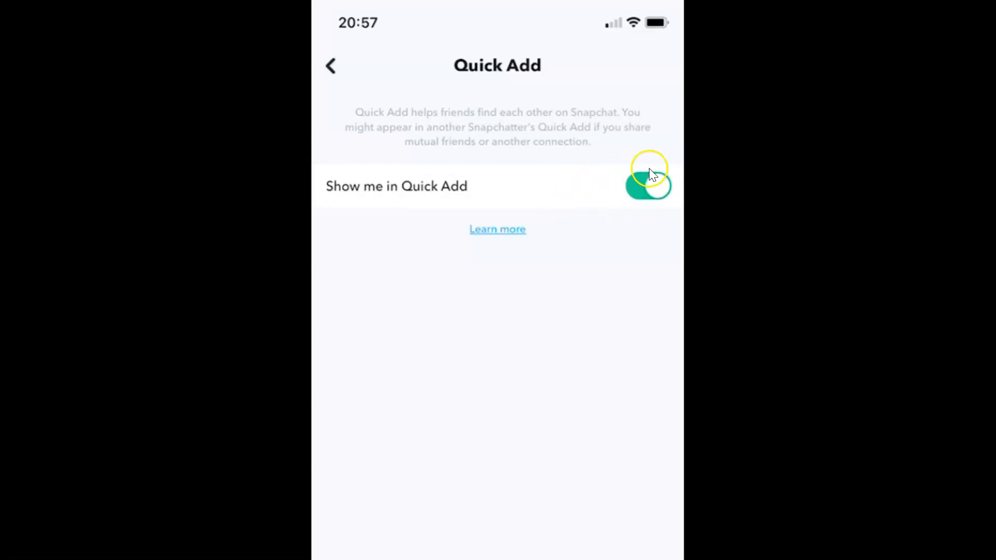
pyautogui.moveTo(551, 171)
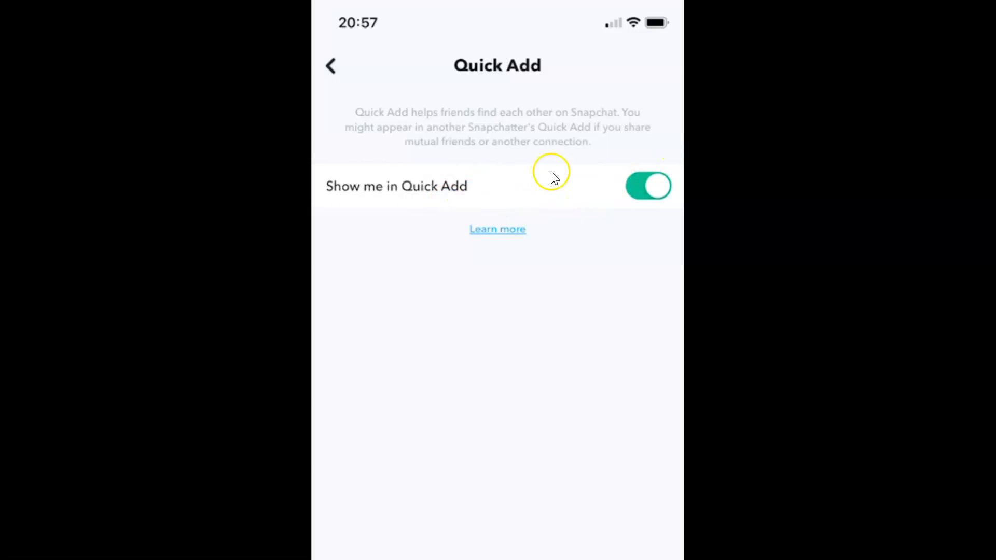
pyautogui.moveTo(431, 204)
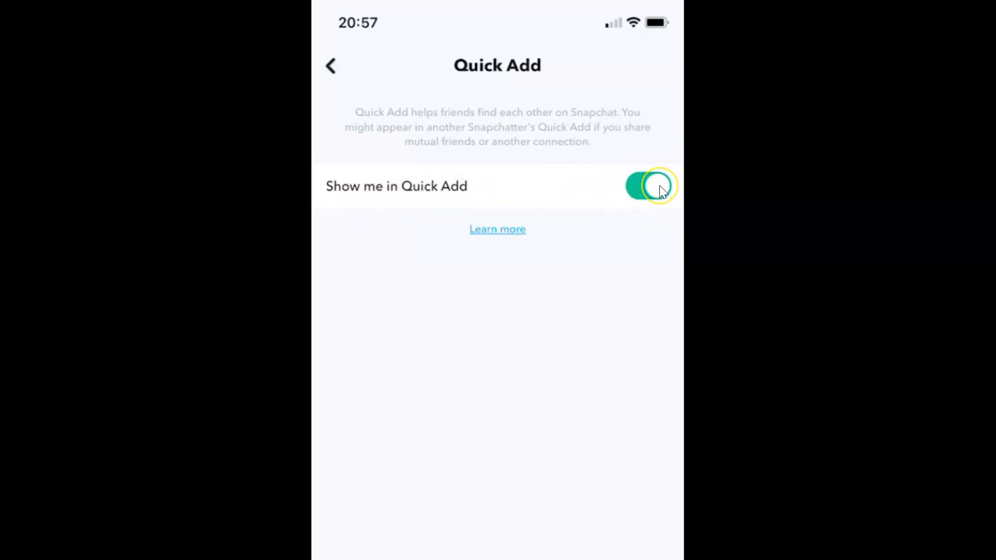
pyautogui.click(649, 186)
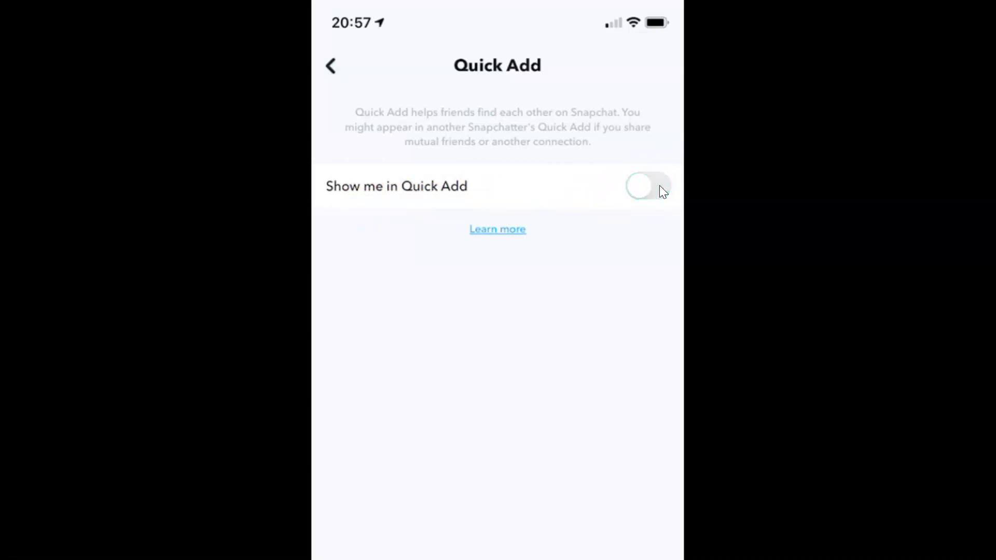
pyautogui.moveTo(531, 212)
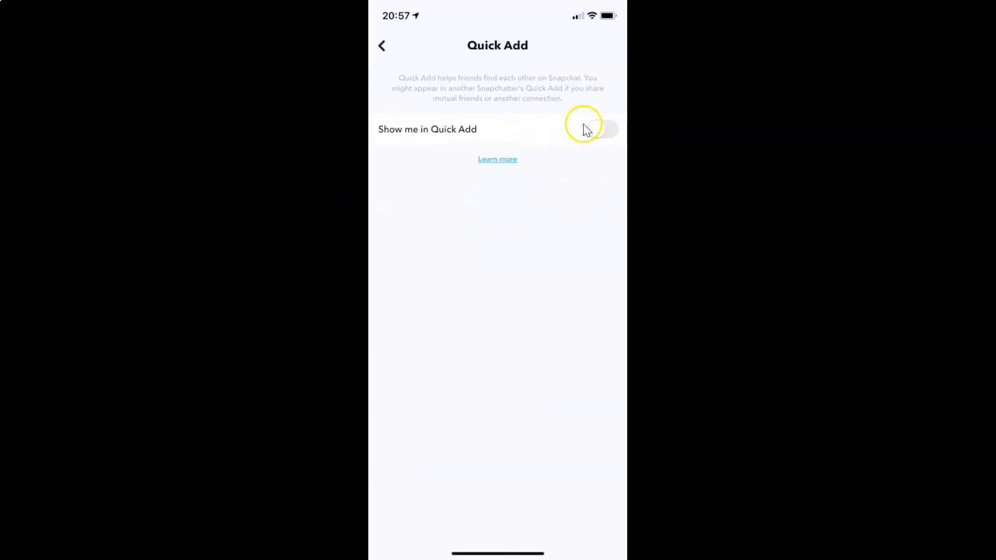
pyautogui.moveTo(553, 147)
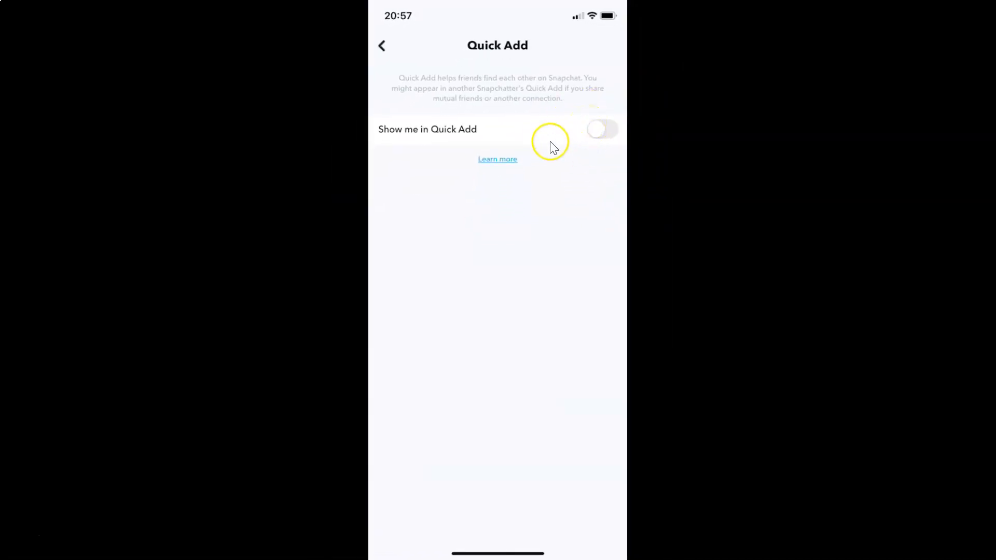
pyautogui.moveTo(625, 123)
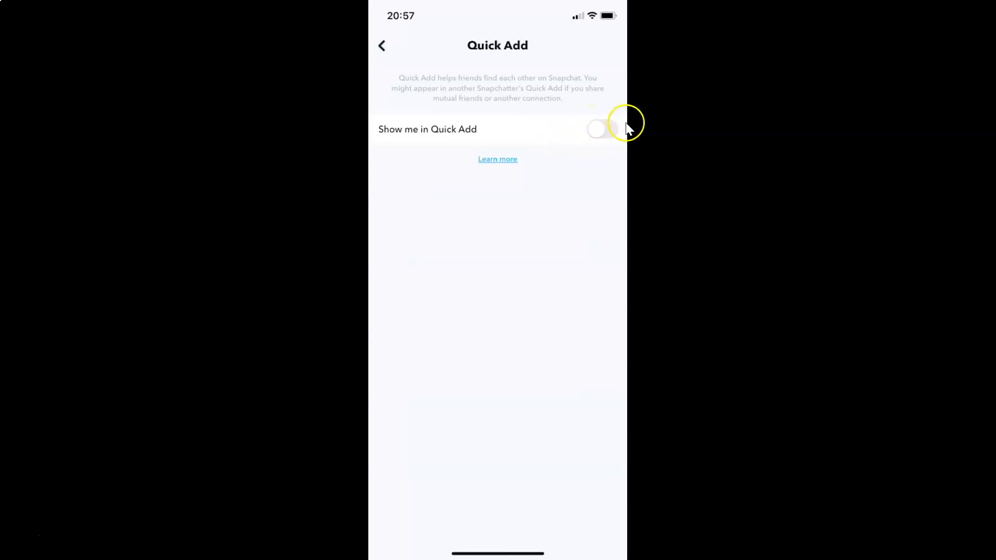
pyautogui.moveTo(530, 177)
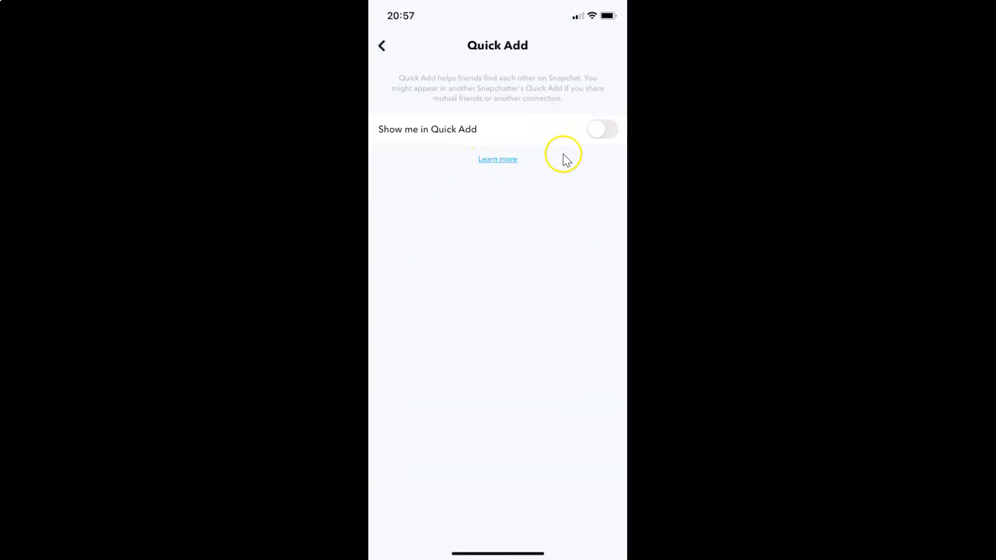
pyautogui.moveTo(386, 50)
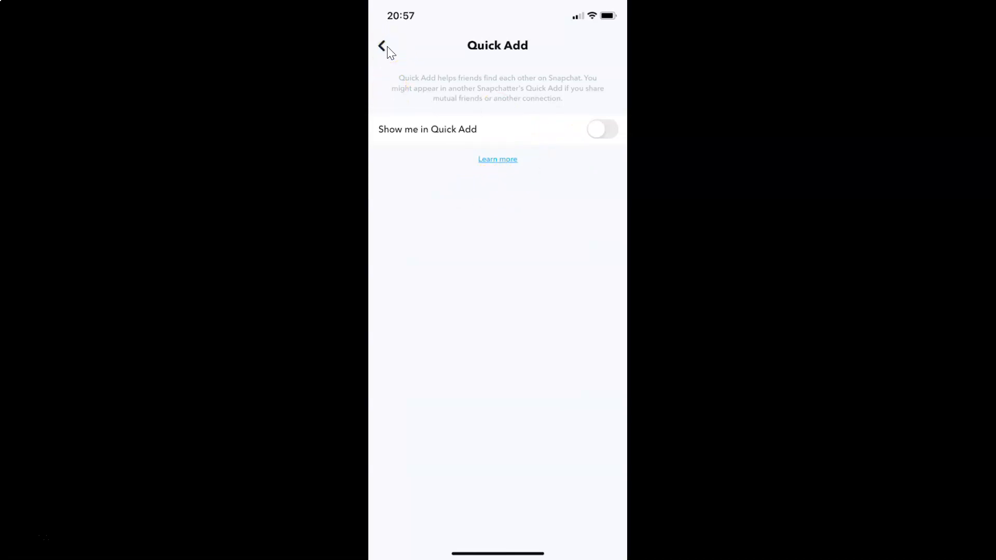
pyautogui.click(381, 44)
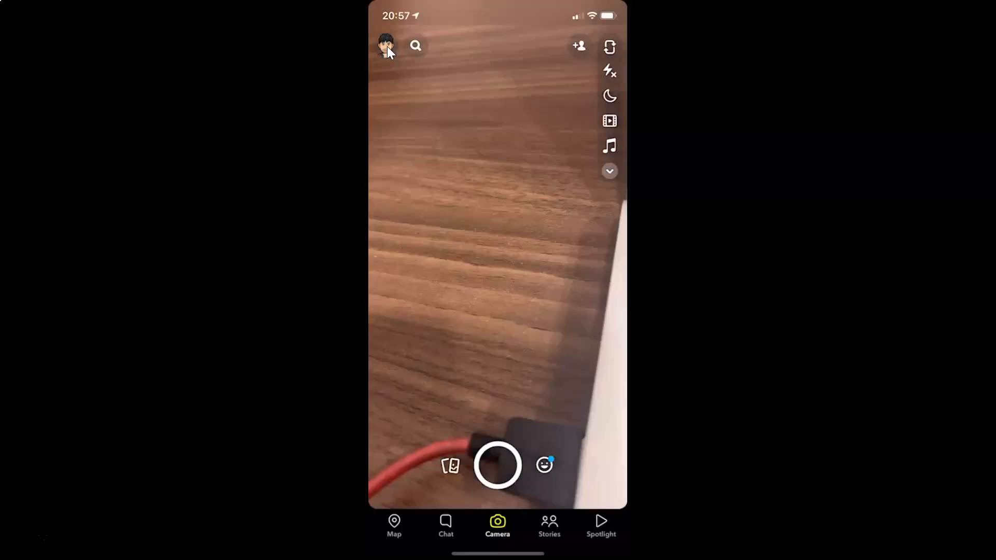